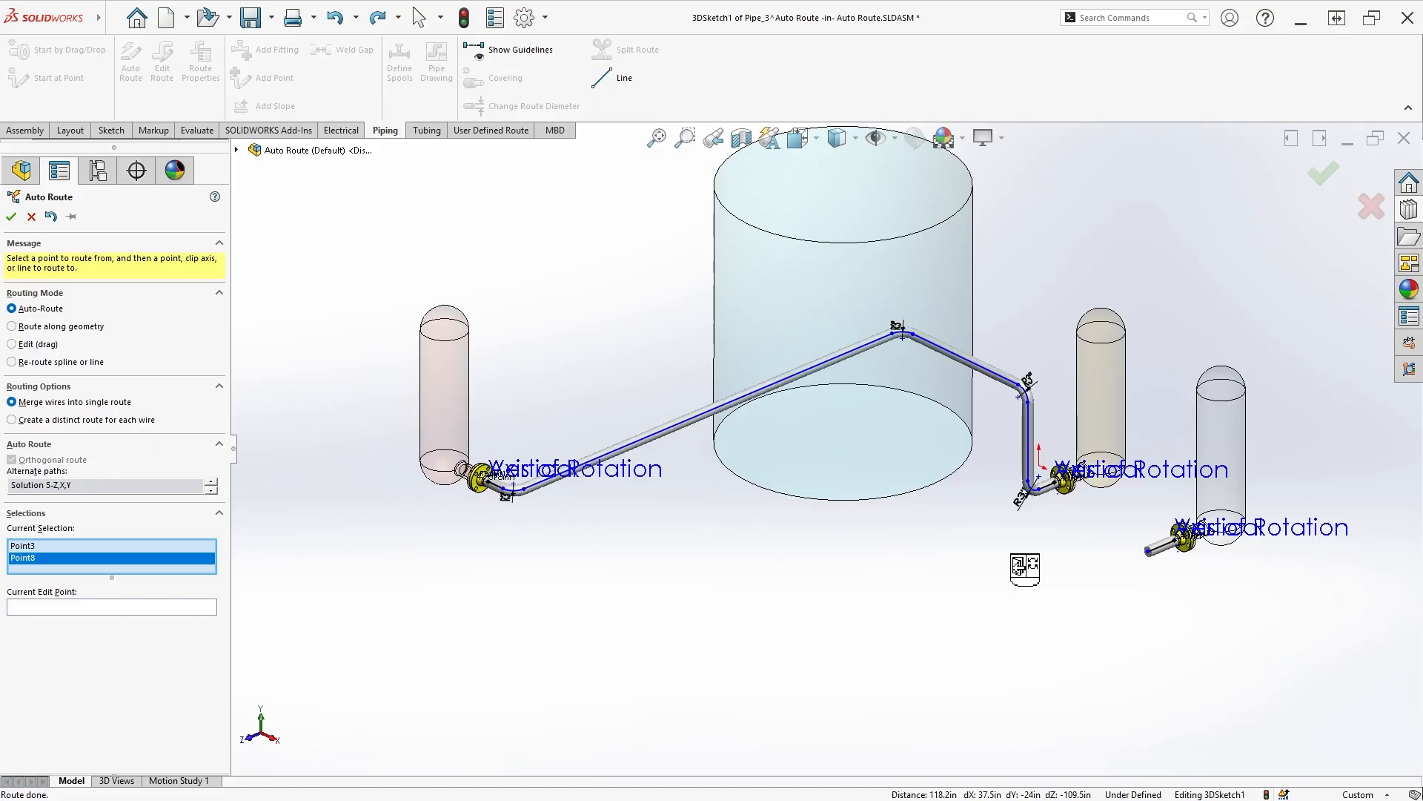
Pick the alternate auto-route solution running below the tanks and accept the route.
click(209, 488)
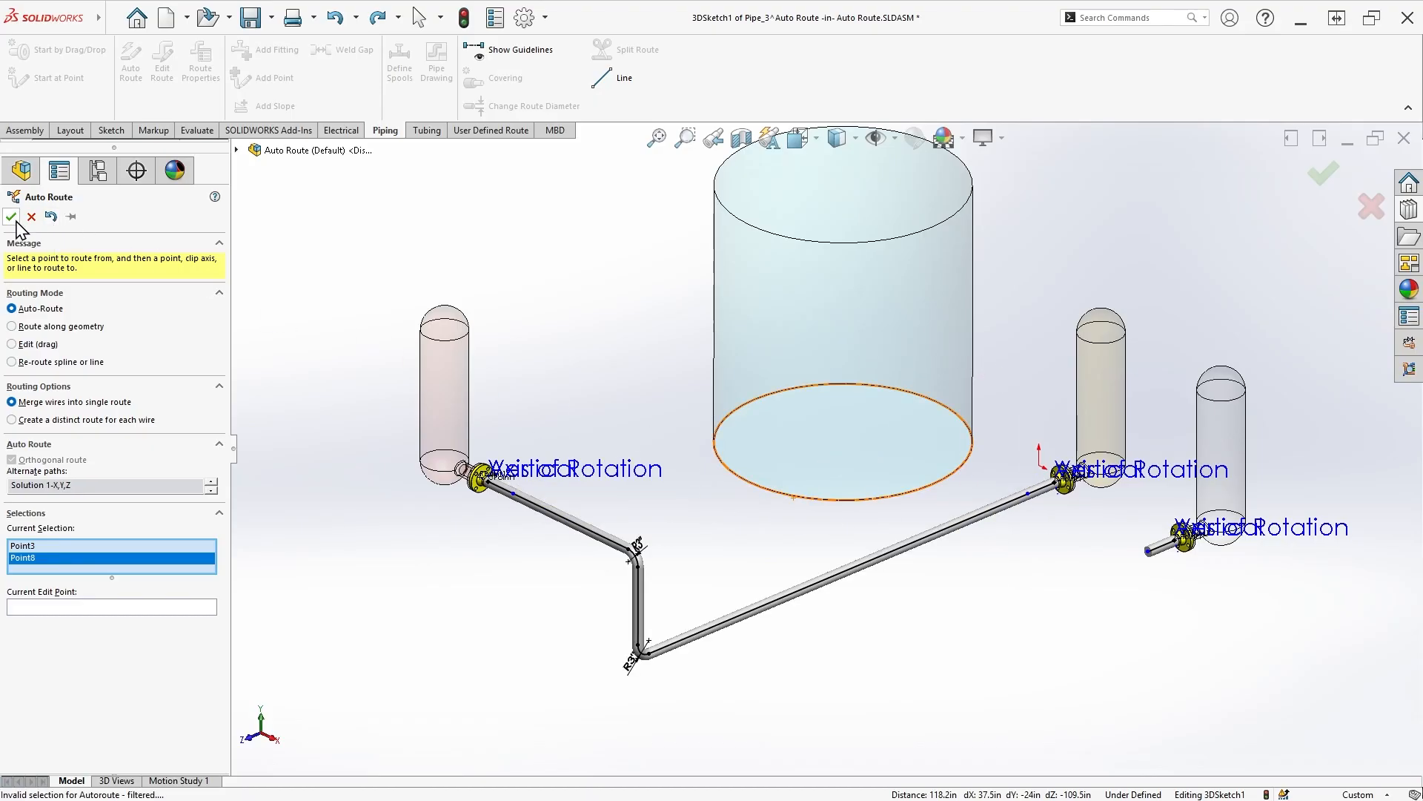
click(10, 217)
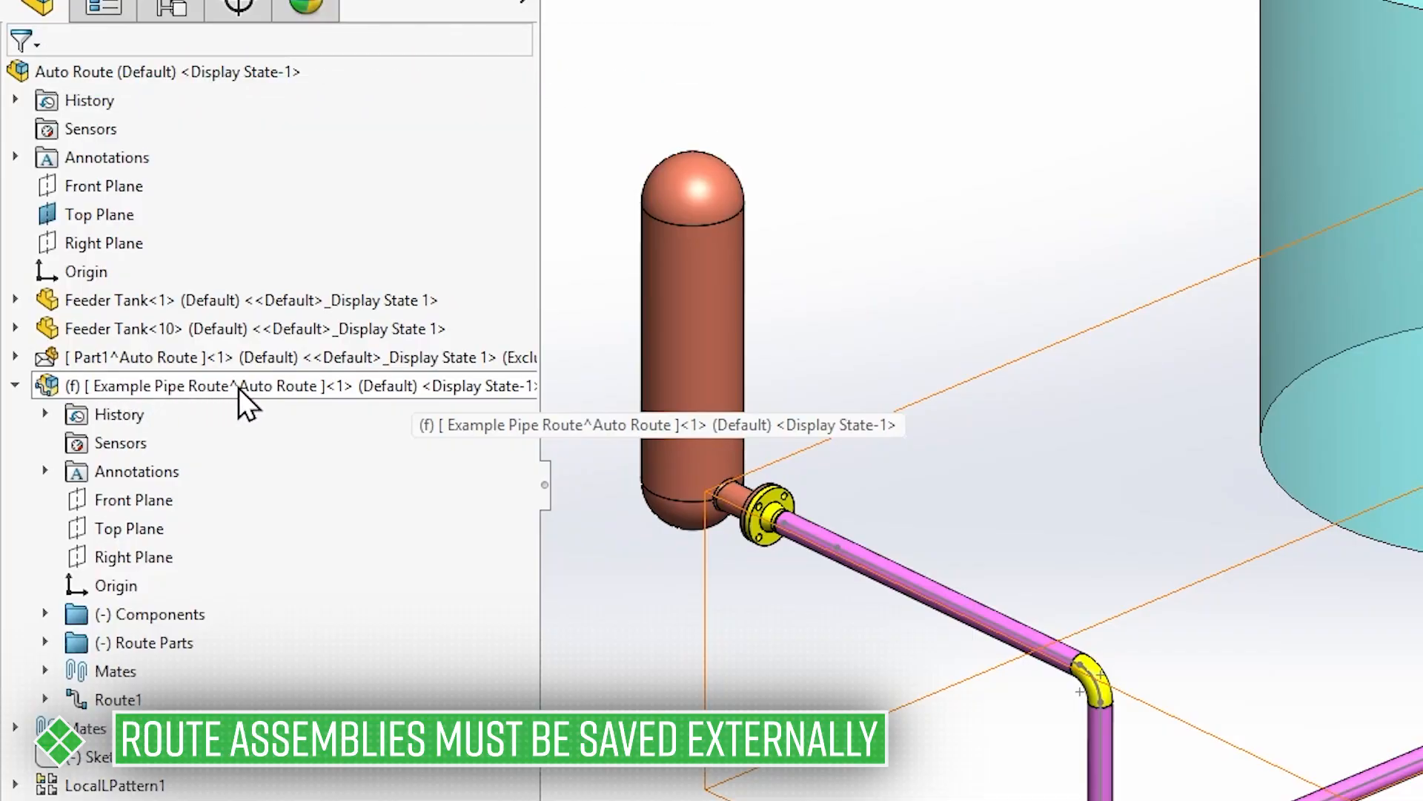
Save the Example Pipe Route subassembly to an external file and confirm the Save As dialog.
right_click(164, 385)
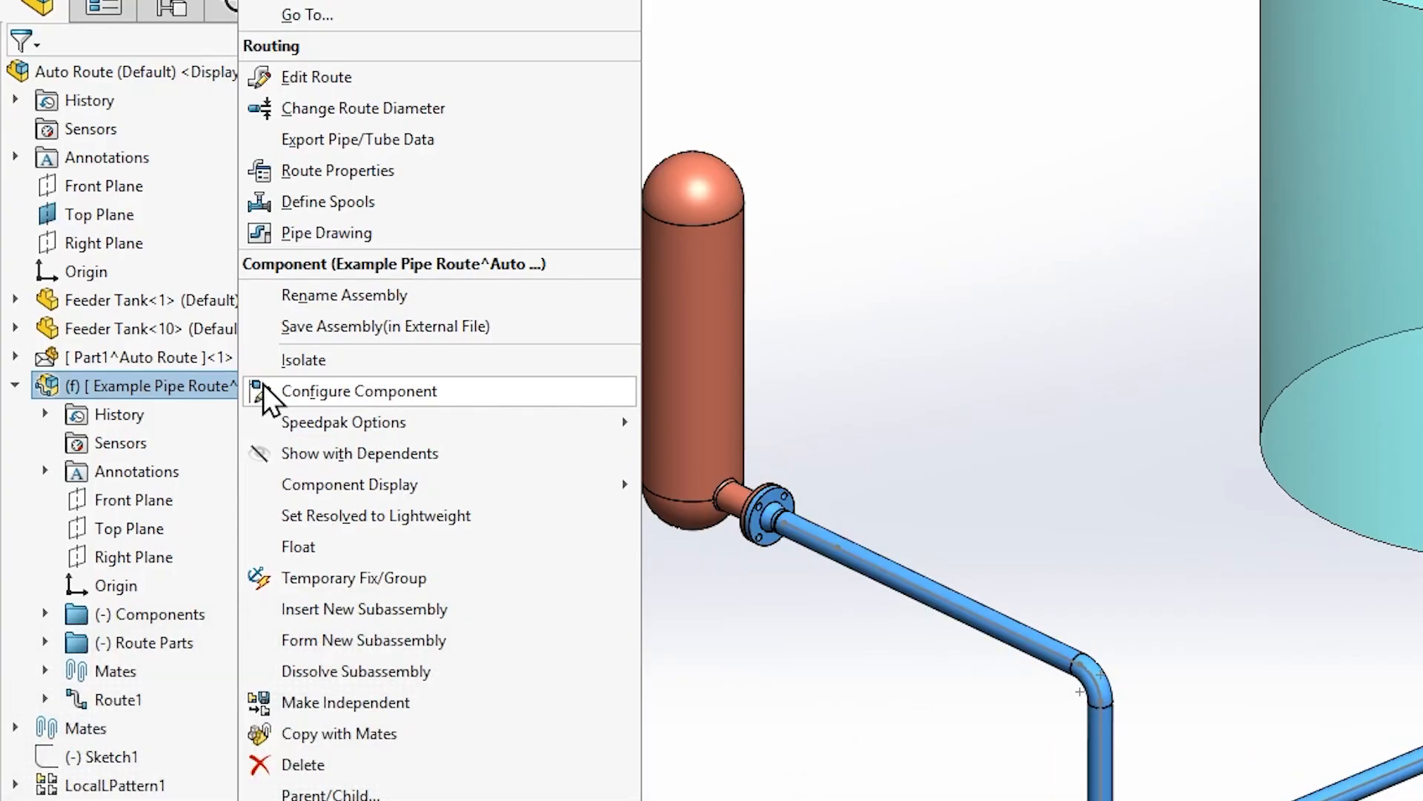
mouse_move(402, 344)
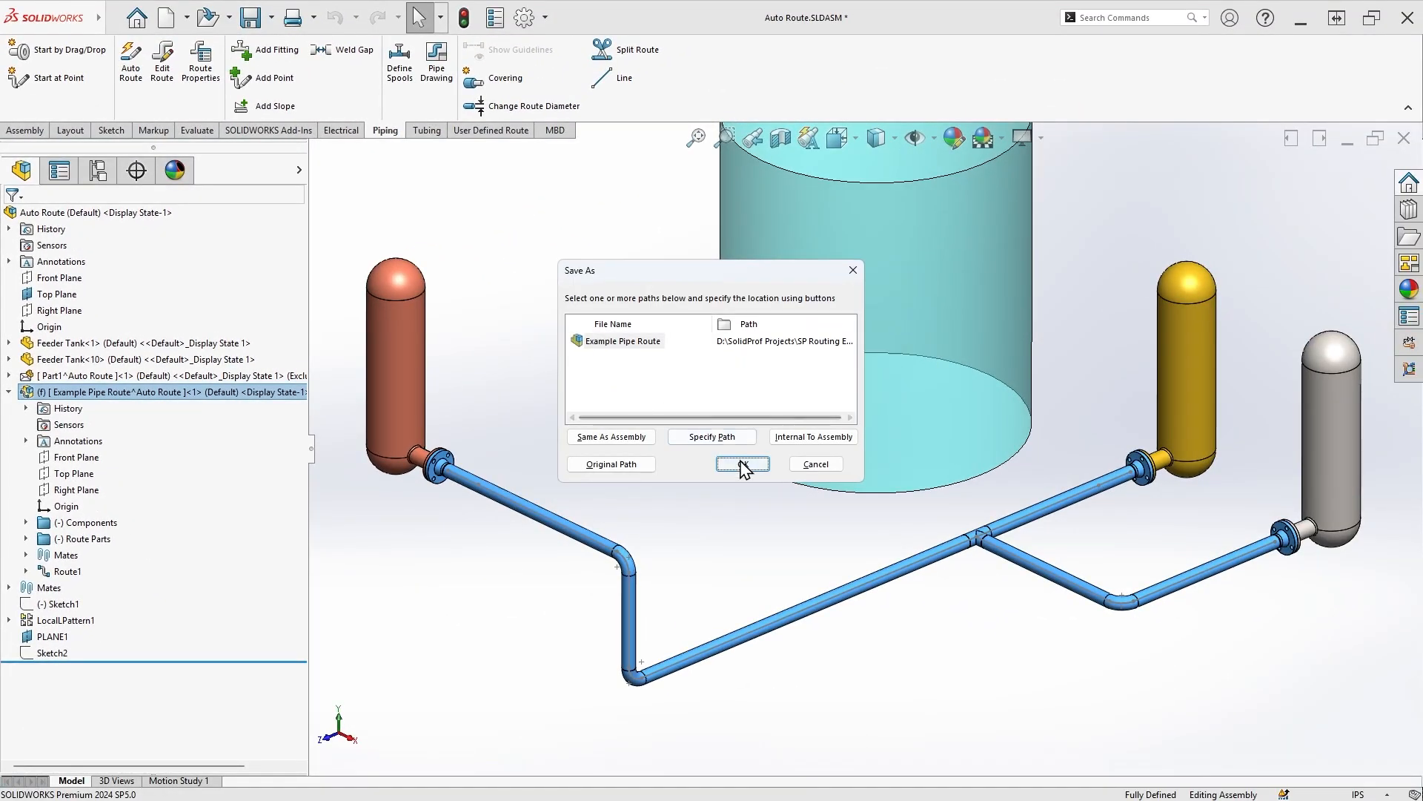
click(742, 464)
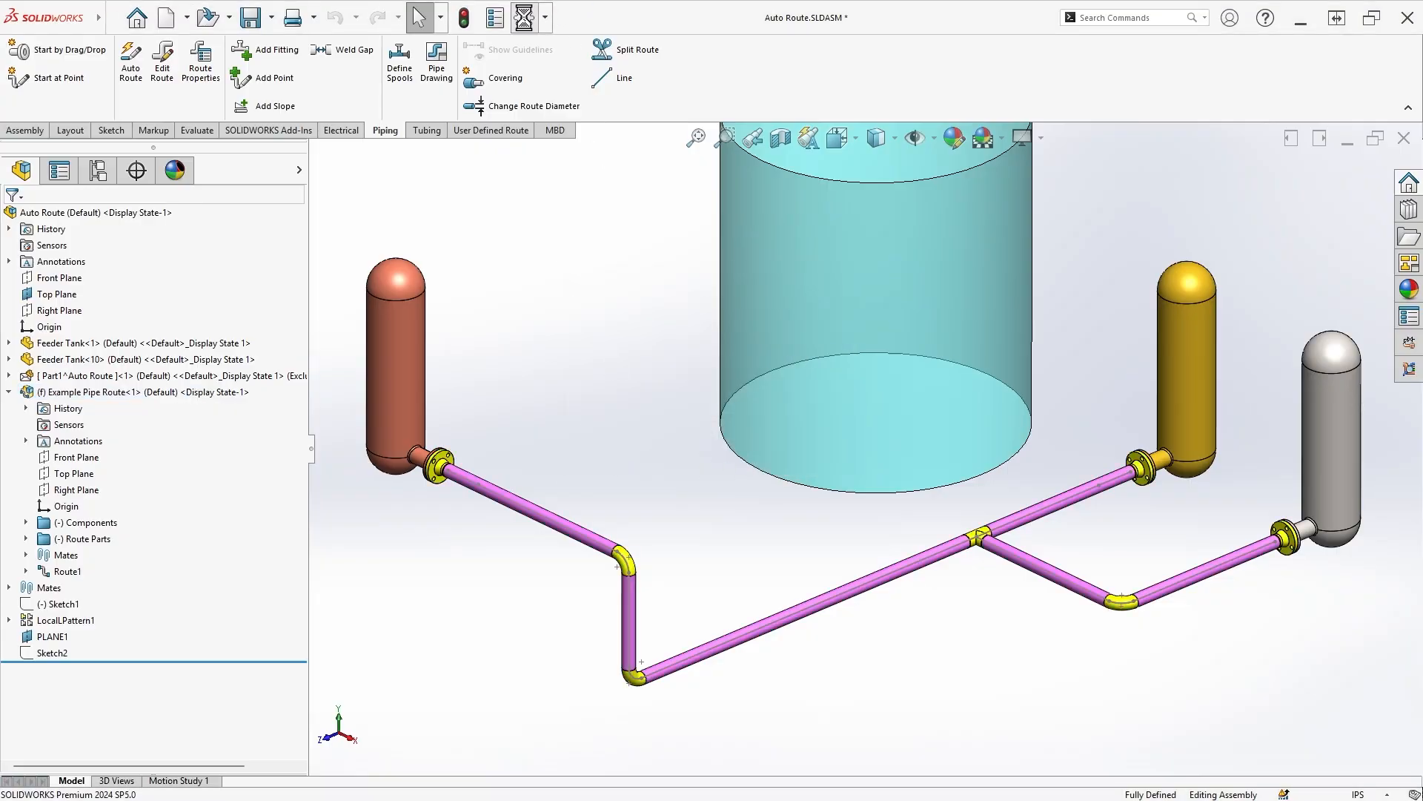
click(493, 18)
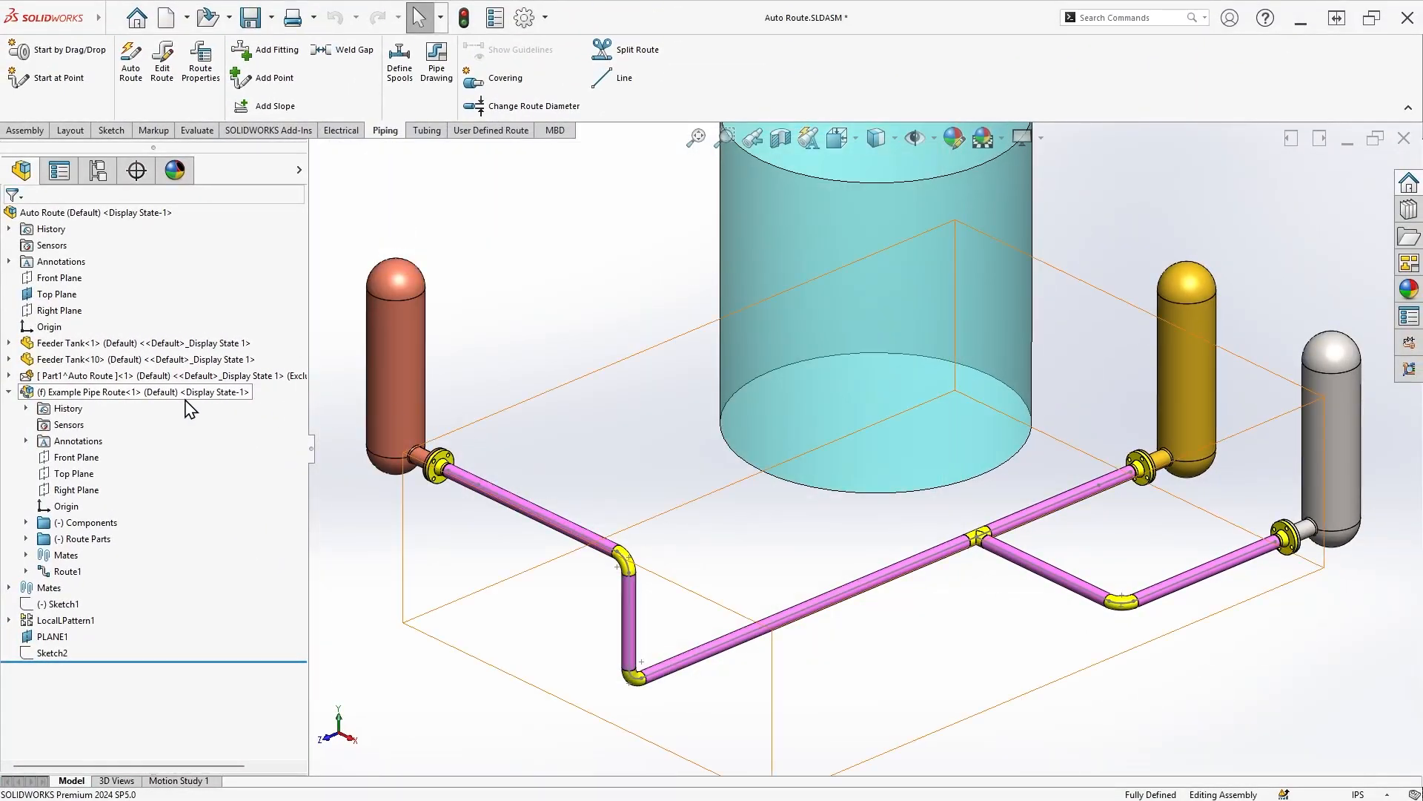
Generate a Pipe Drawing of the route keeping the template, BOM, auto balloons and route sketch.
right_click(137, 391)
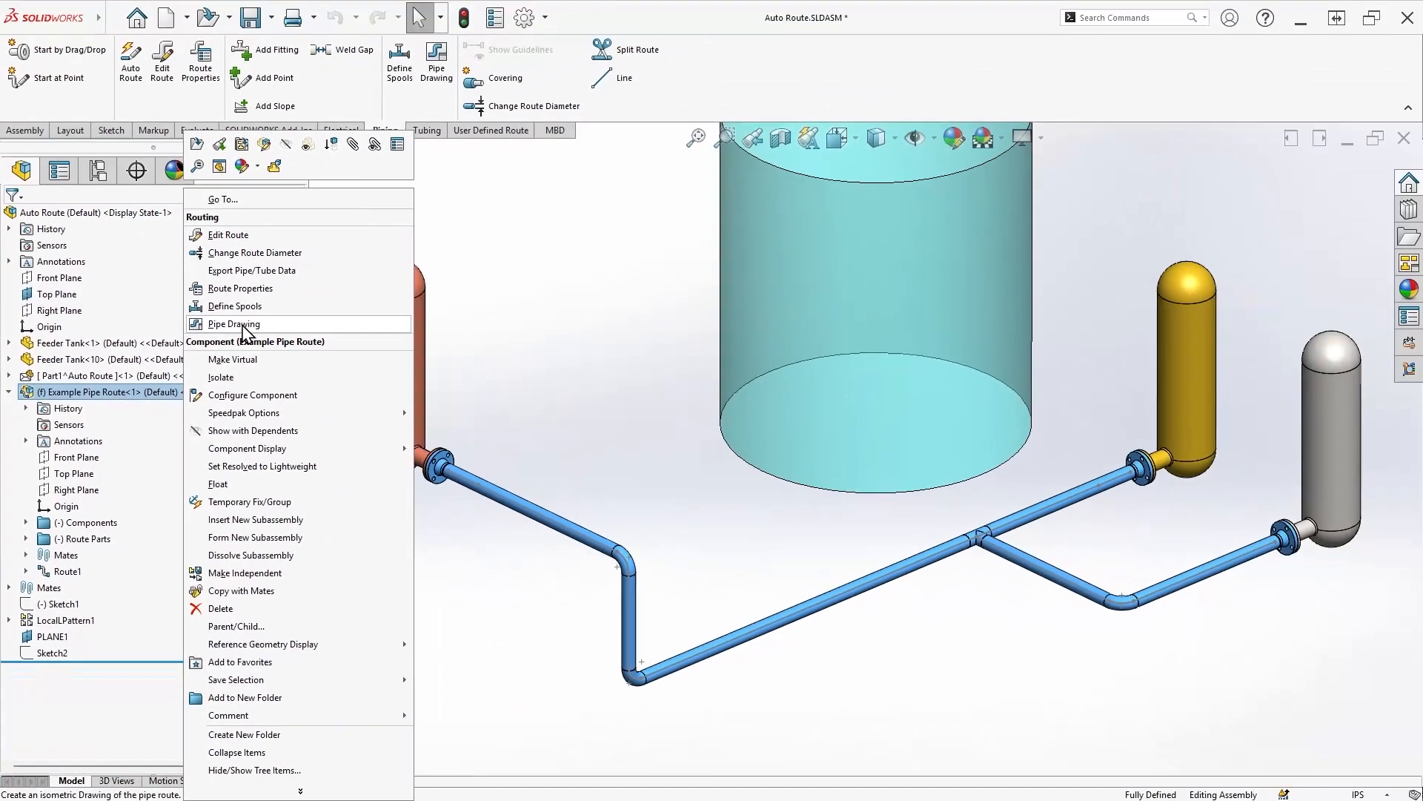
click(235, 325)
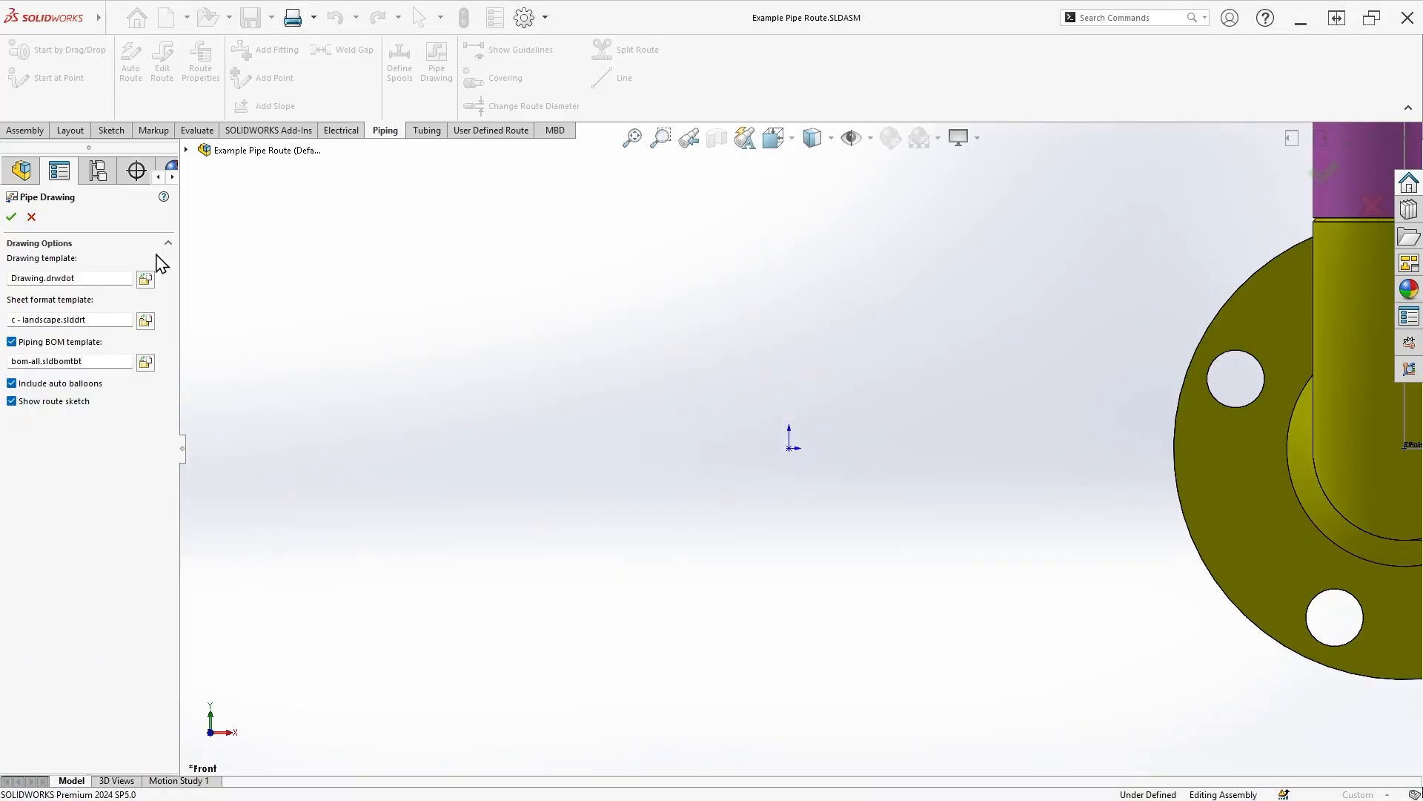
click(11, 217)
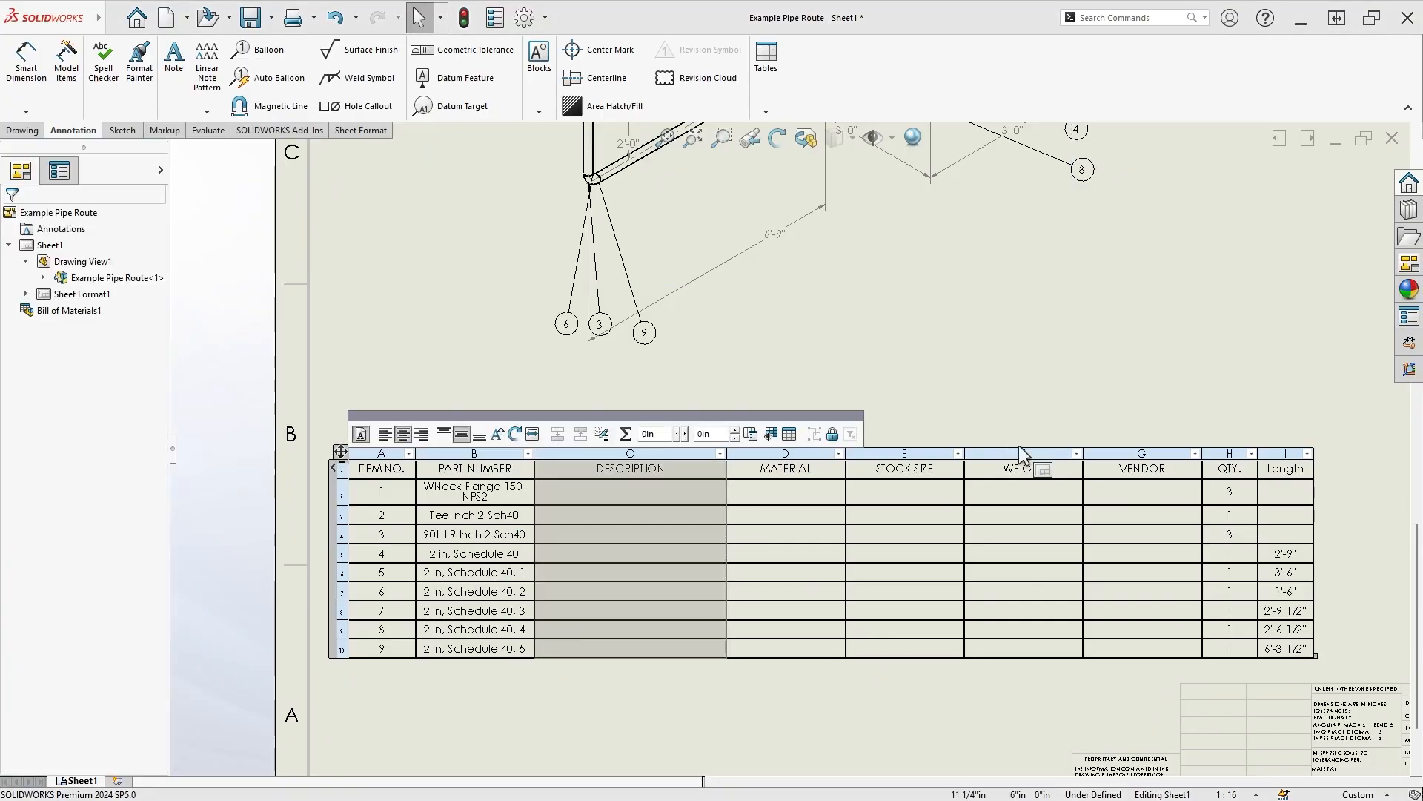
Delete unneeded BOM columns, add route drawing views and combine identical pipe rows.
right_click(1022, 454)
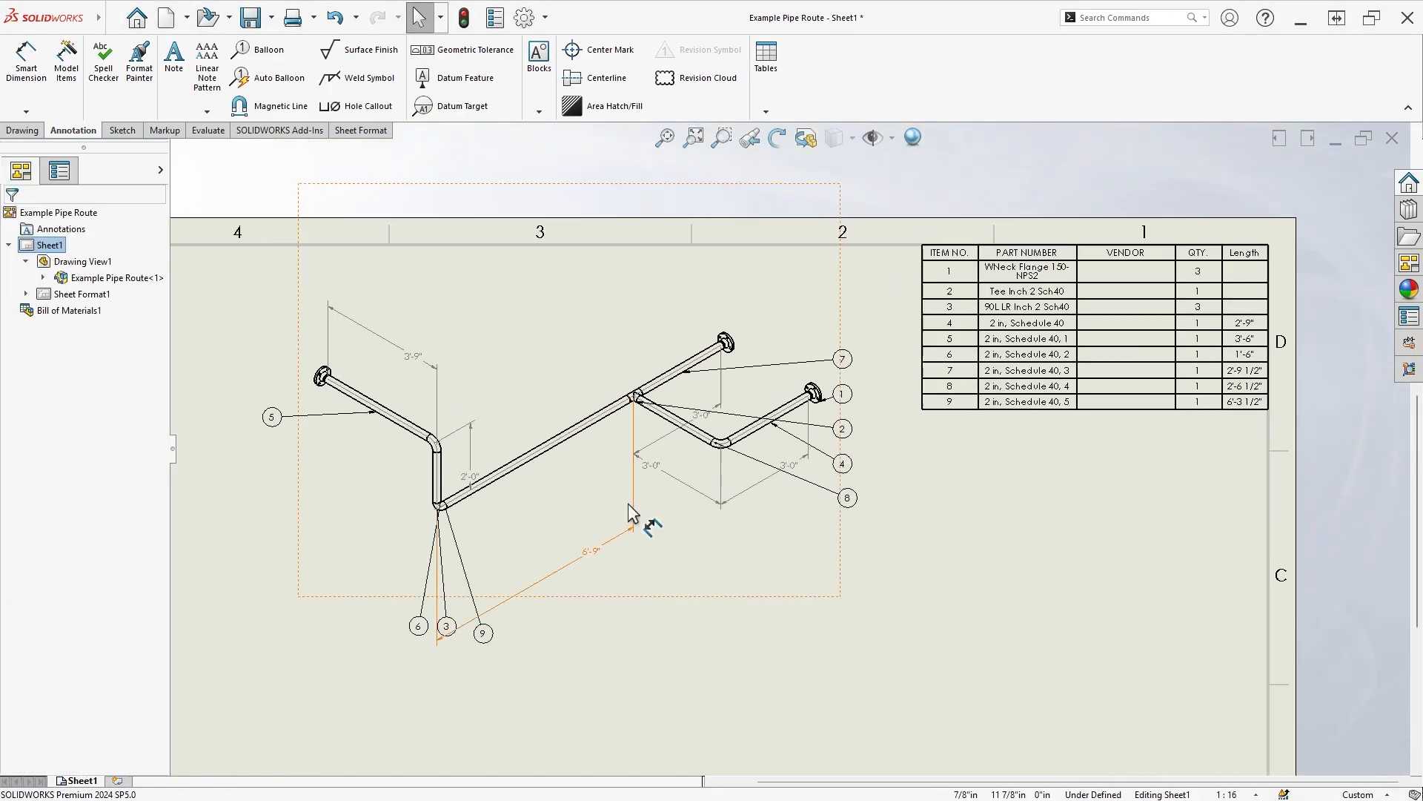
click(280, 105)
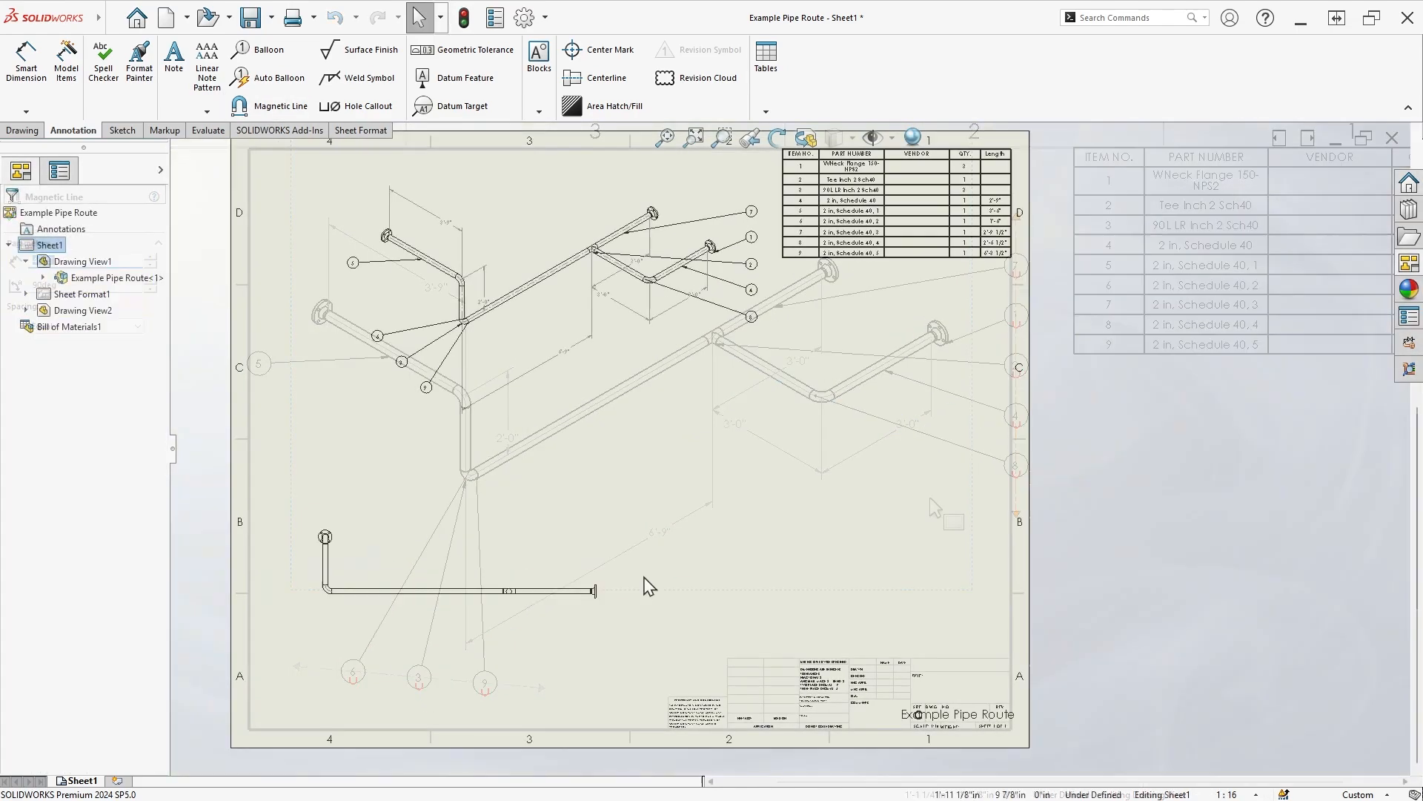
click(605, 78)
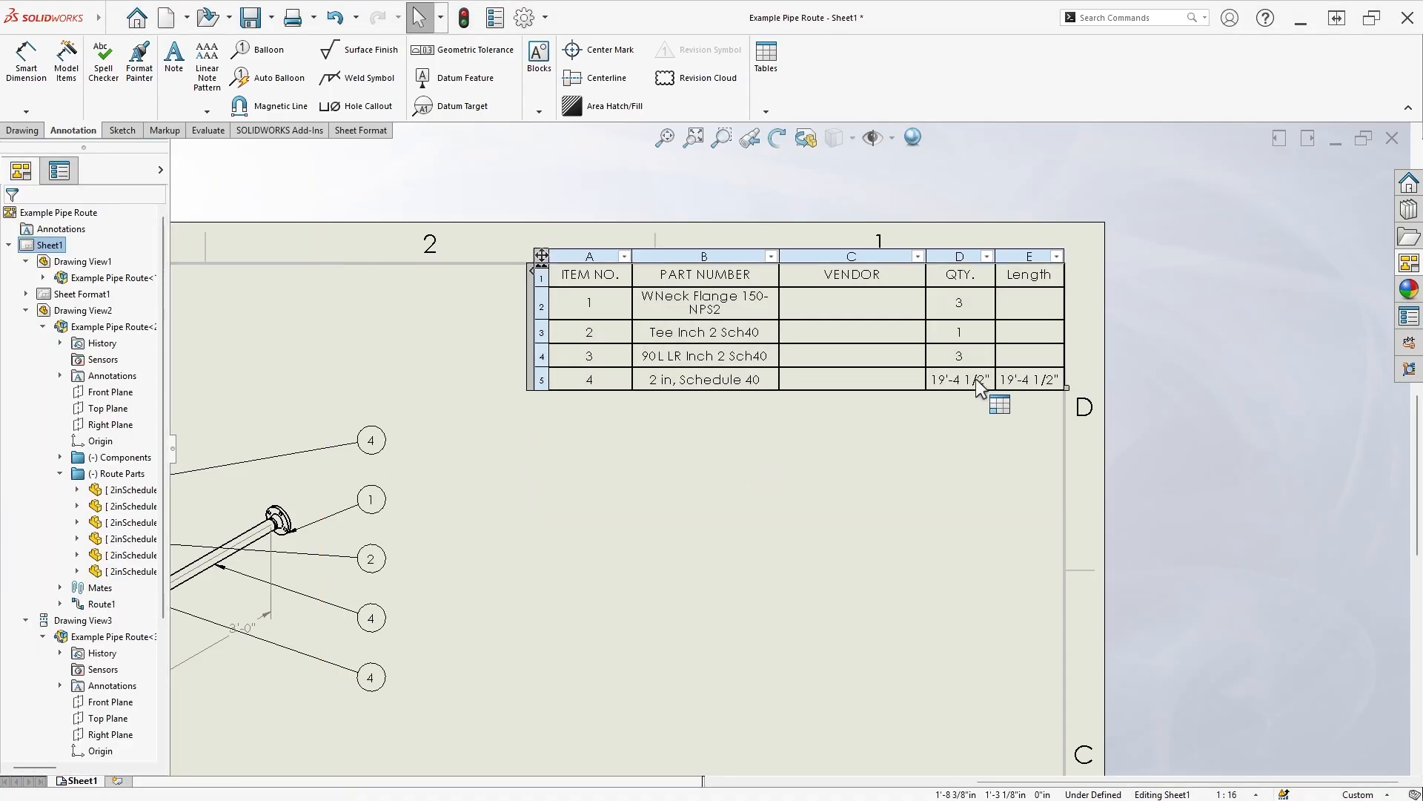
click(812, 503)
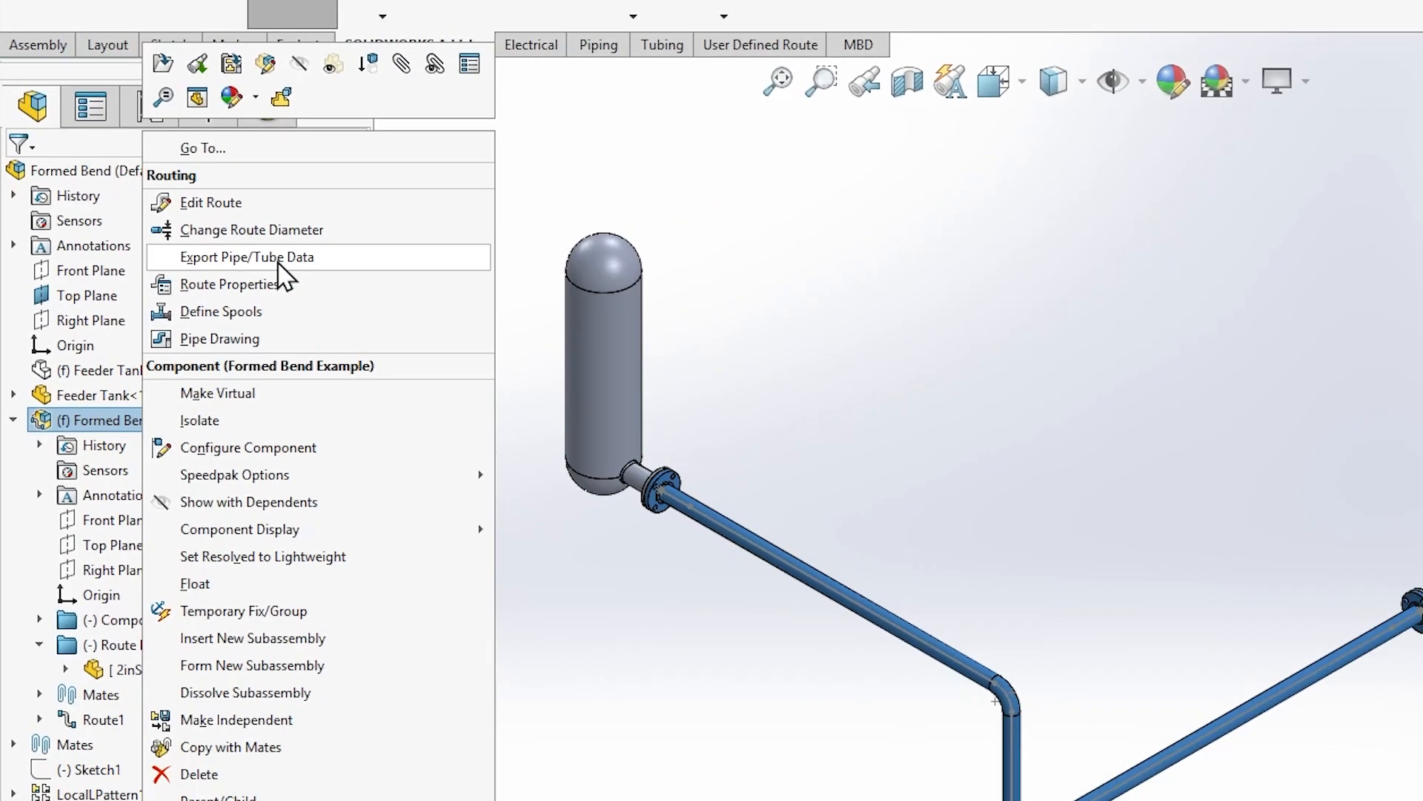
Export the Formed Bend route's pipe data with inches as the unit.
click(246, 256)
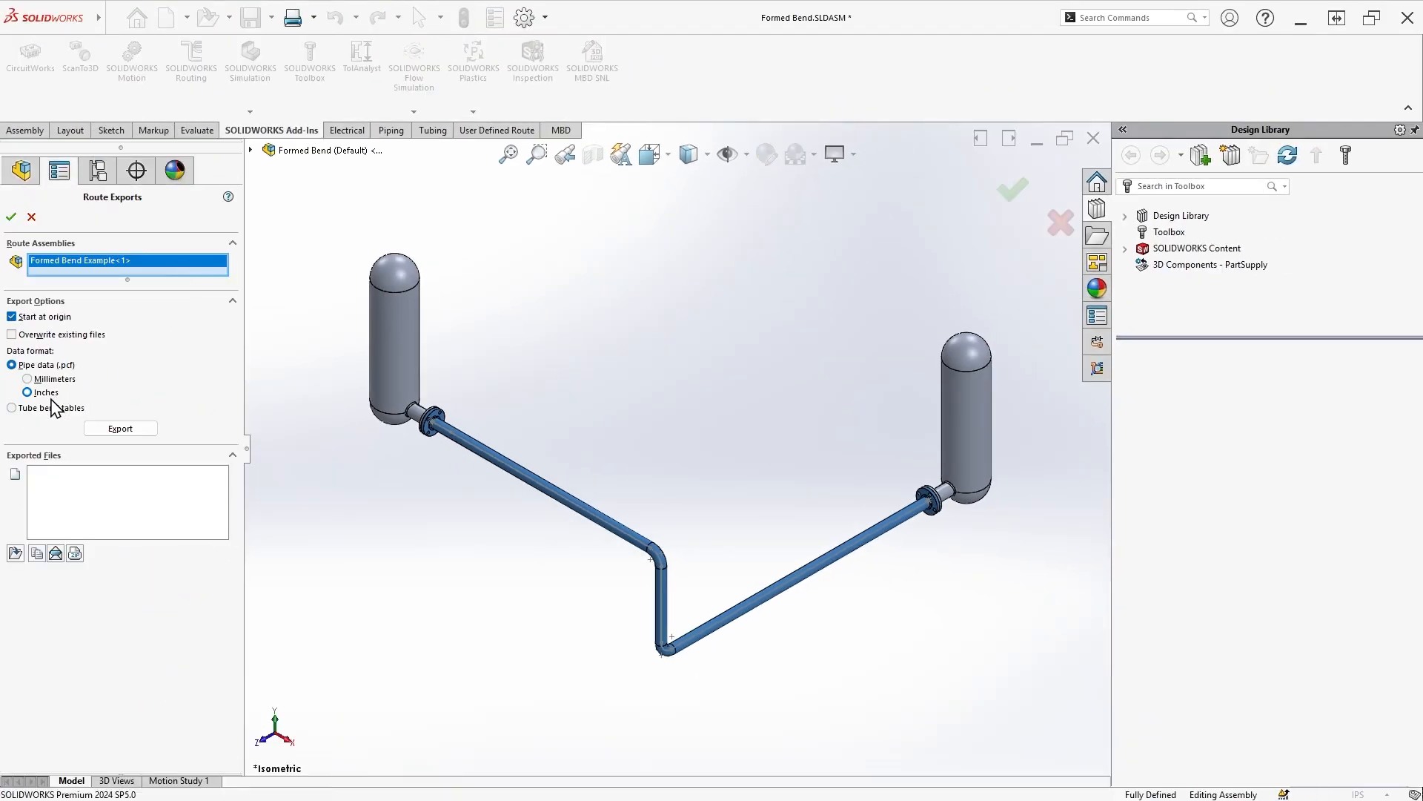
click(10, 383)
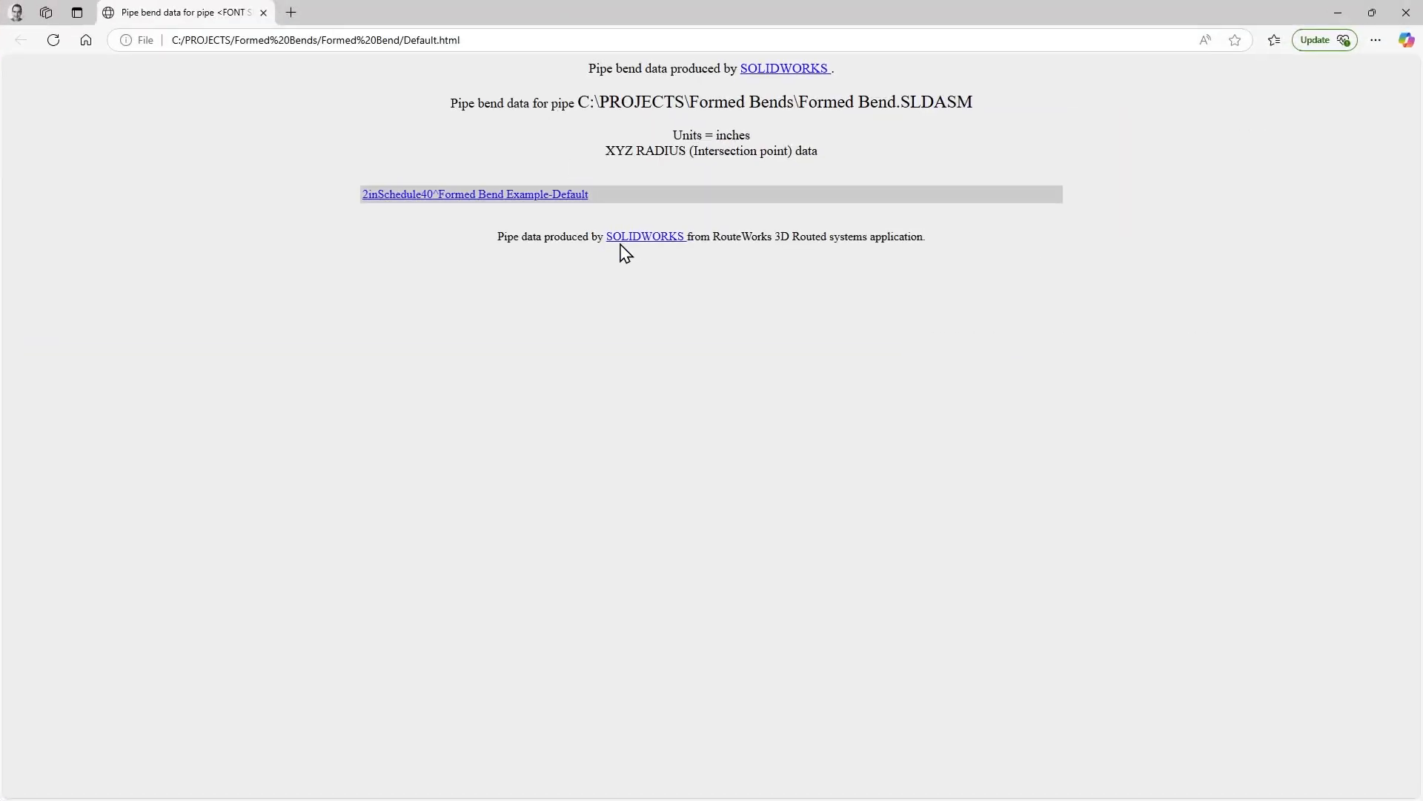
View the 2inSchedule40^Formed Bend Example-Default pipe's text-only X, Y, Z and radius bend table.
click(475, 193)
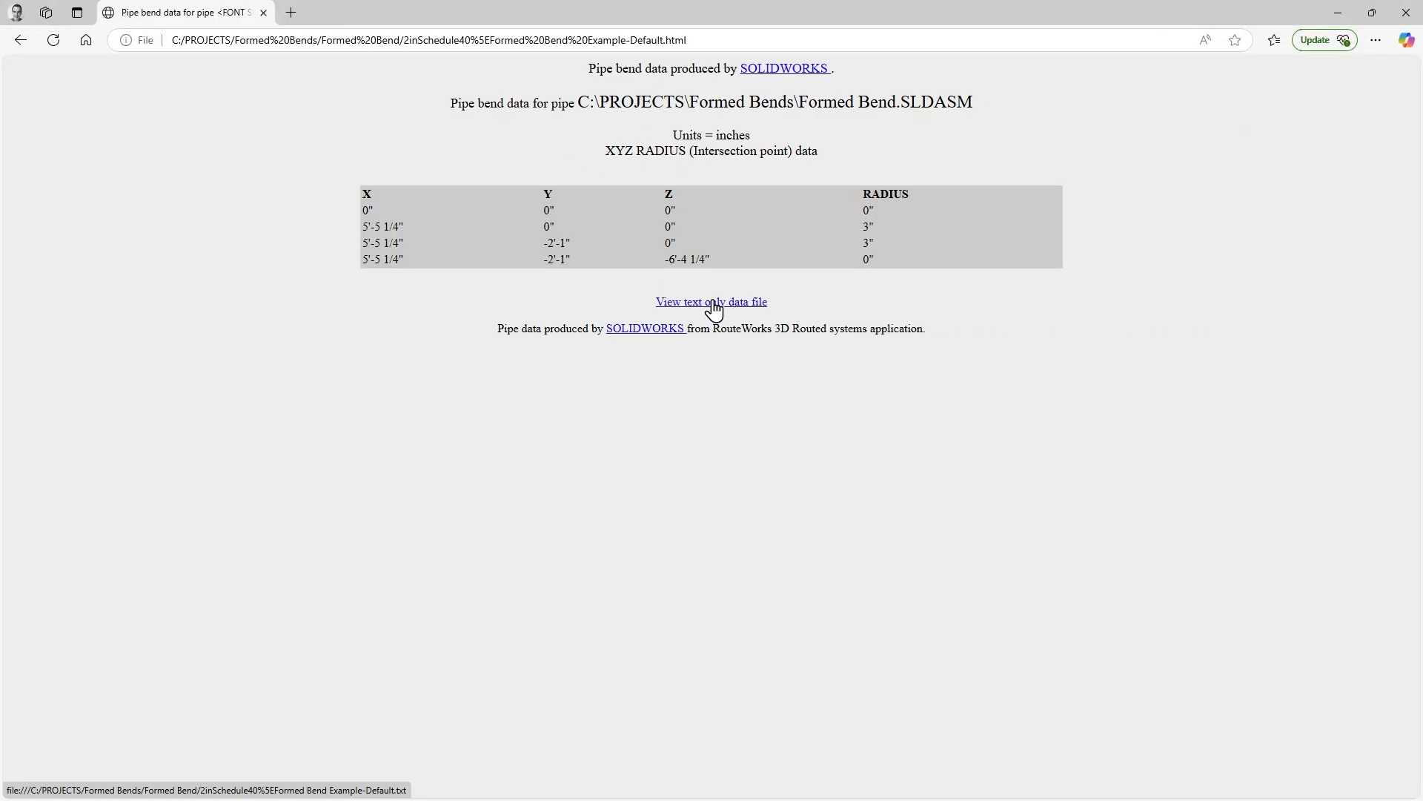
click(710, 301)
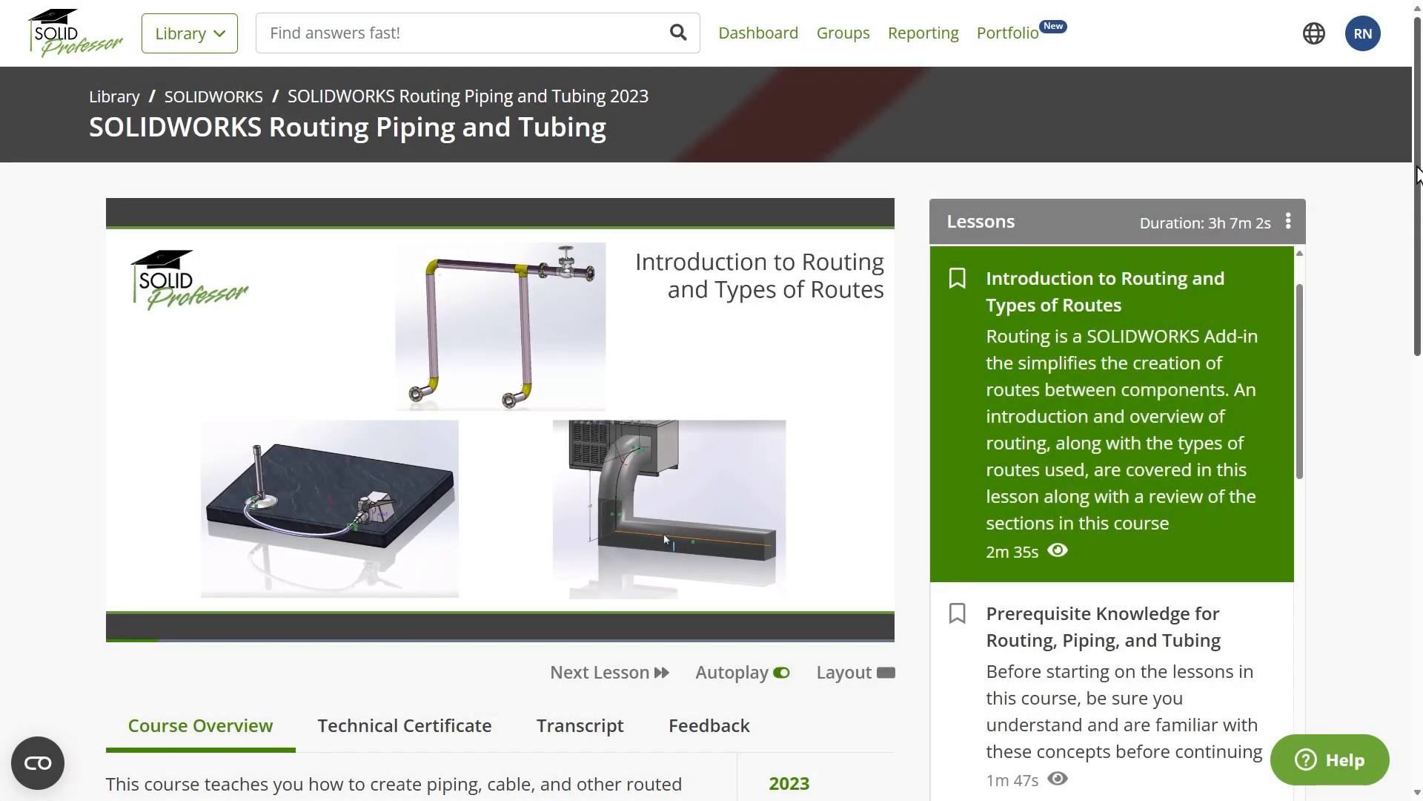
scroll(down, 3)
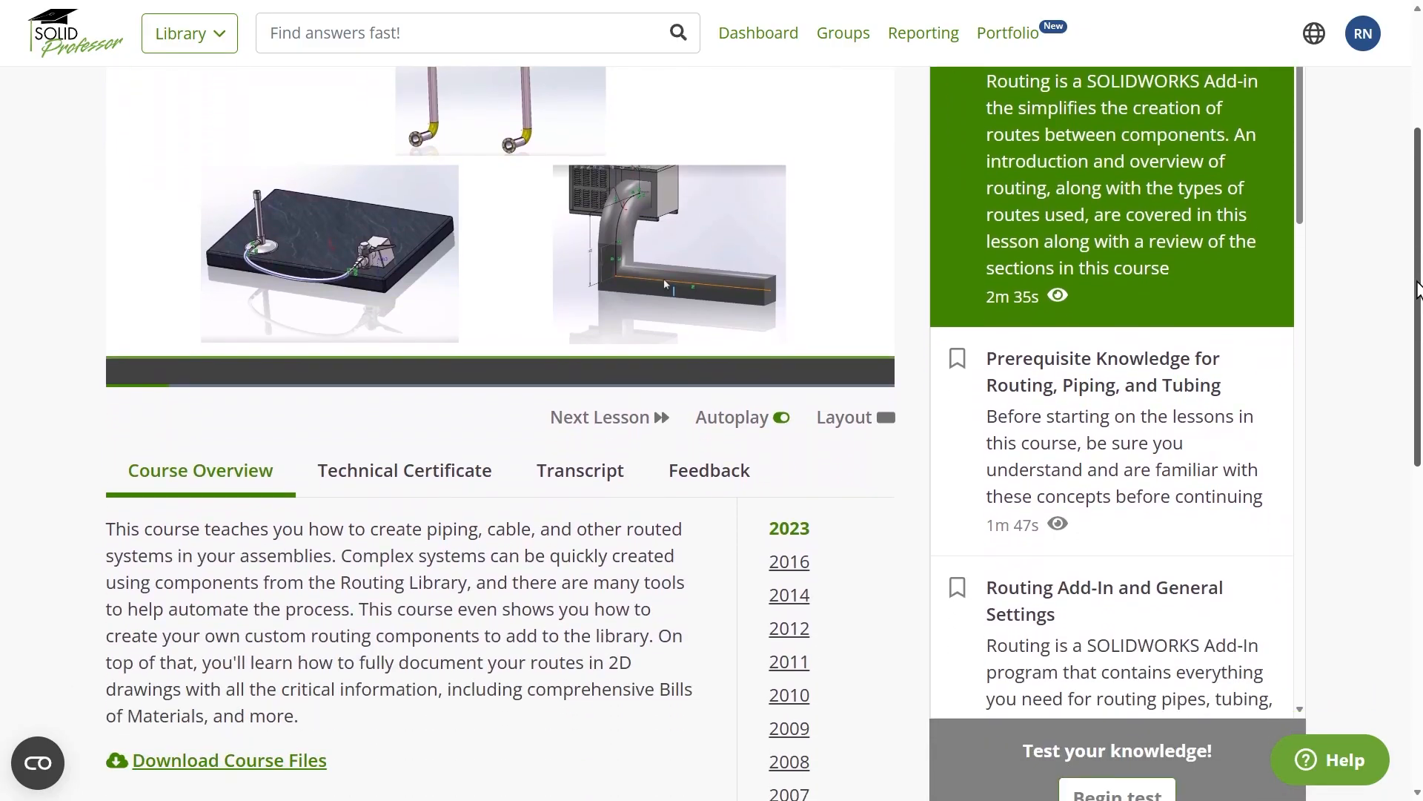
scroll(down, 3)
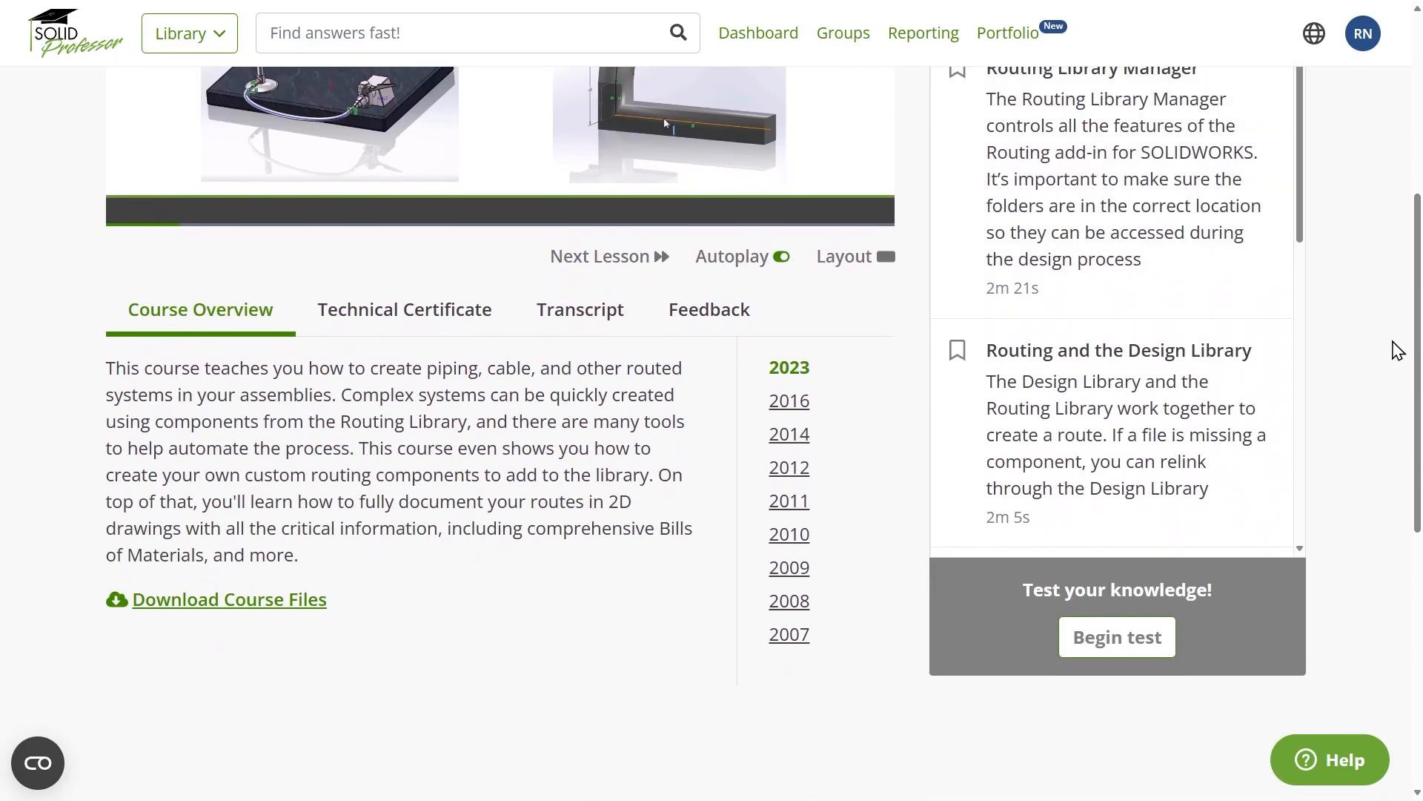